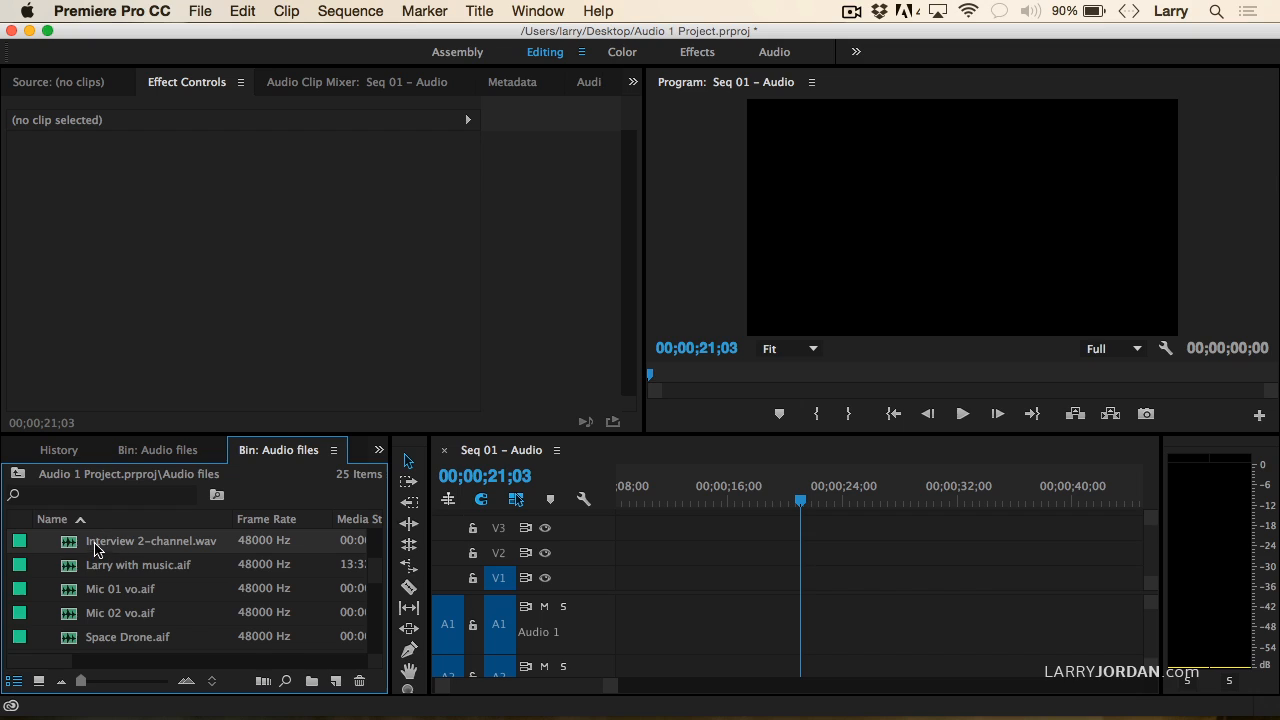
Step: Load Interview 2-channel.wav into the Source Monitor to view its two-channel waveform
{"action": "double_click", "coordinate": [151, 540]}
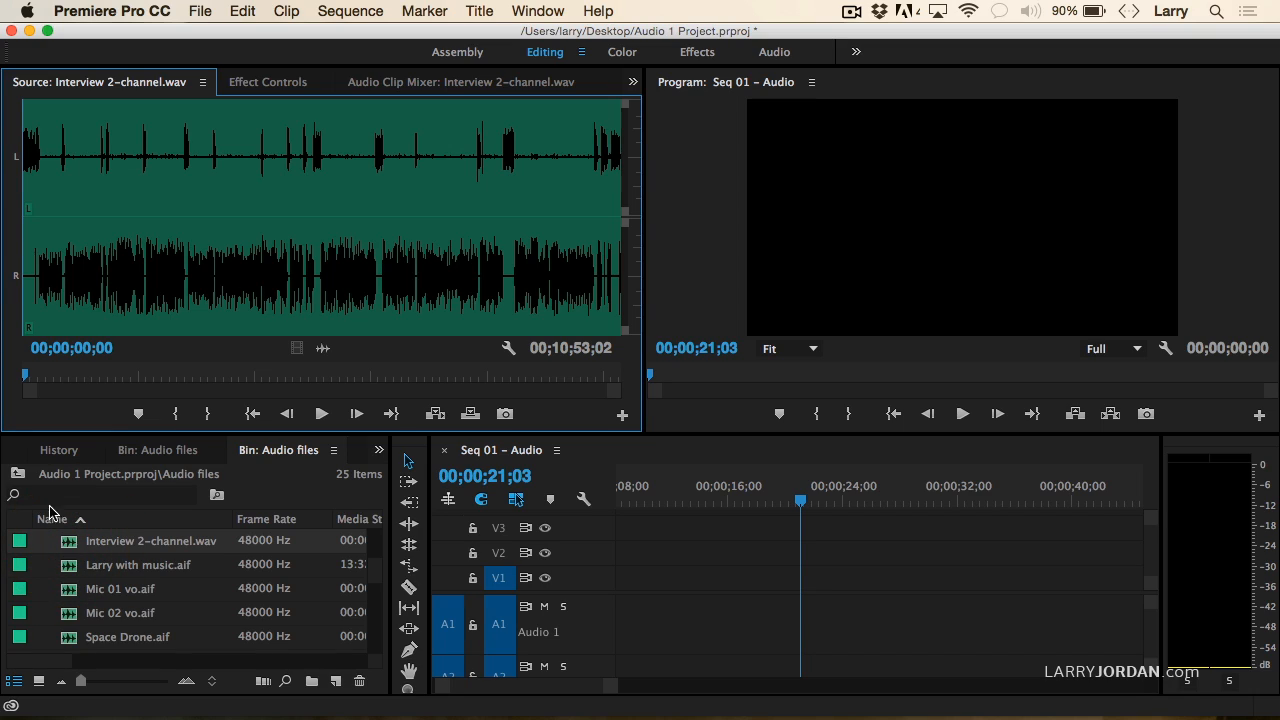
{"action": "mouse_move", "coordinate": [87, 182]}
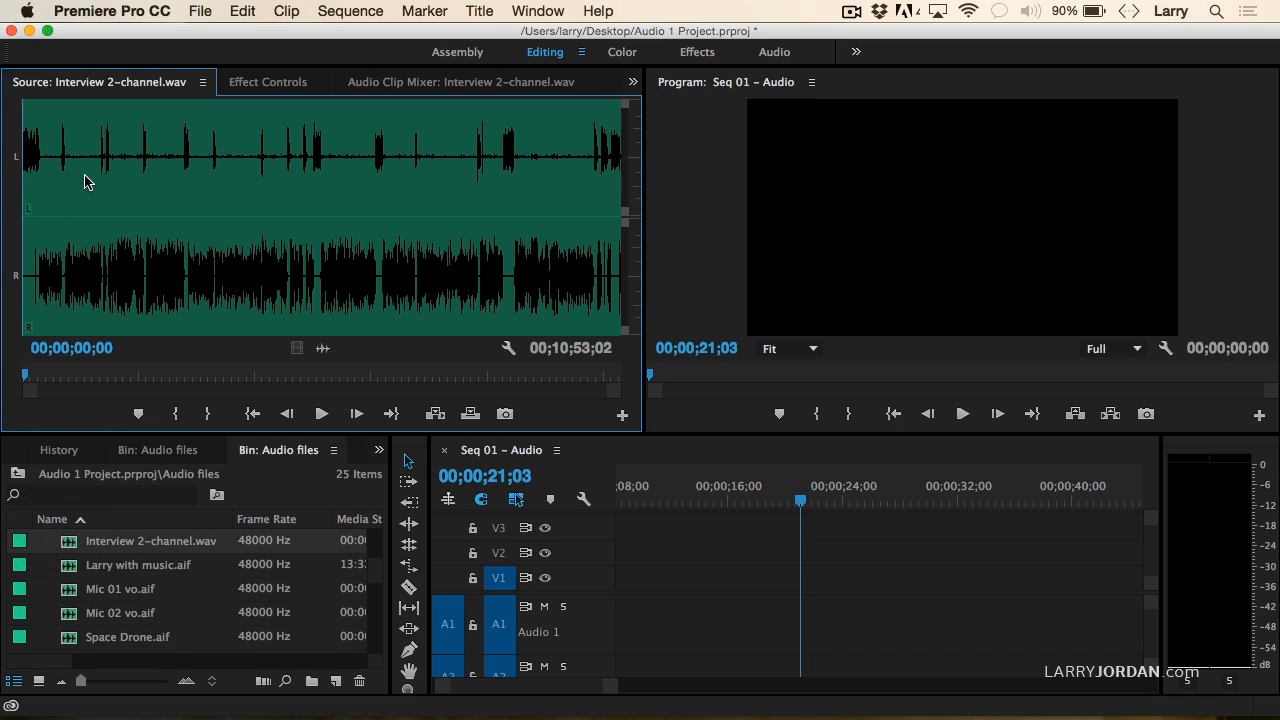
{"action": "mouse_move", "coordinate": [107, 290]}
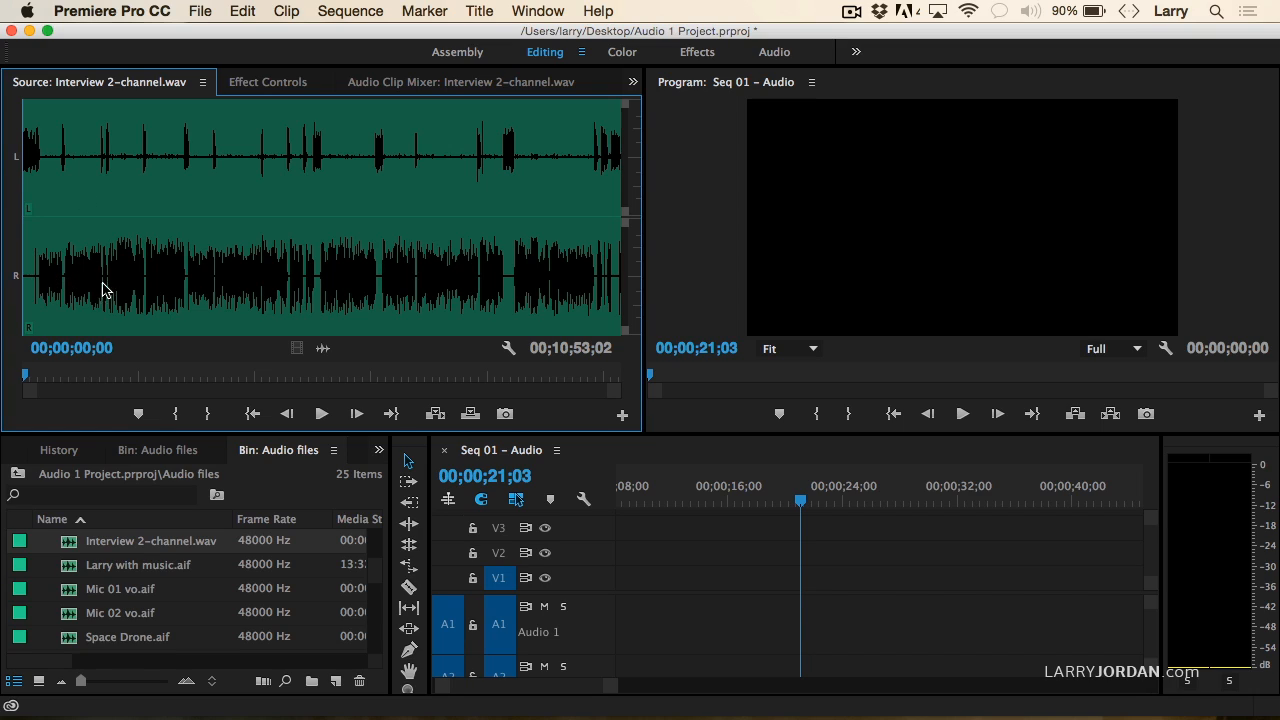
{"action": "mouse_move", "coordinate": [70, 248]}
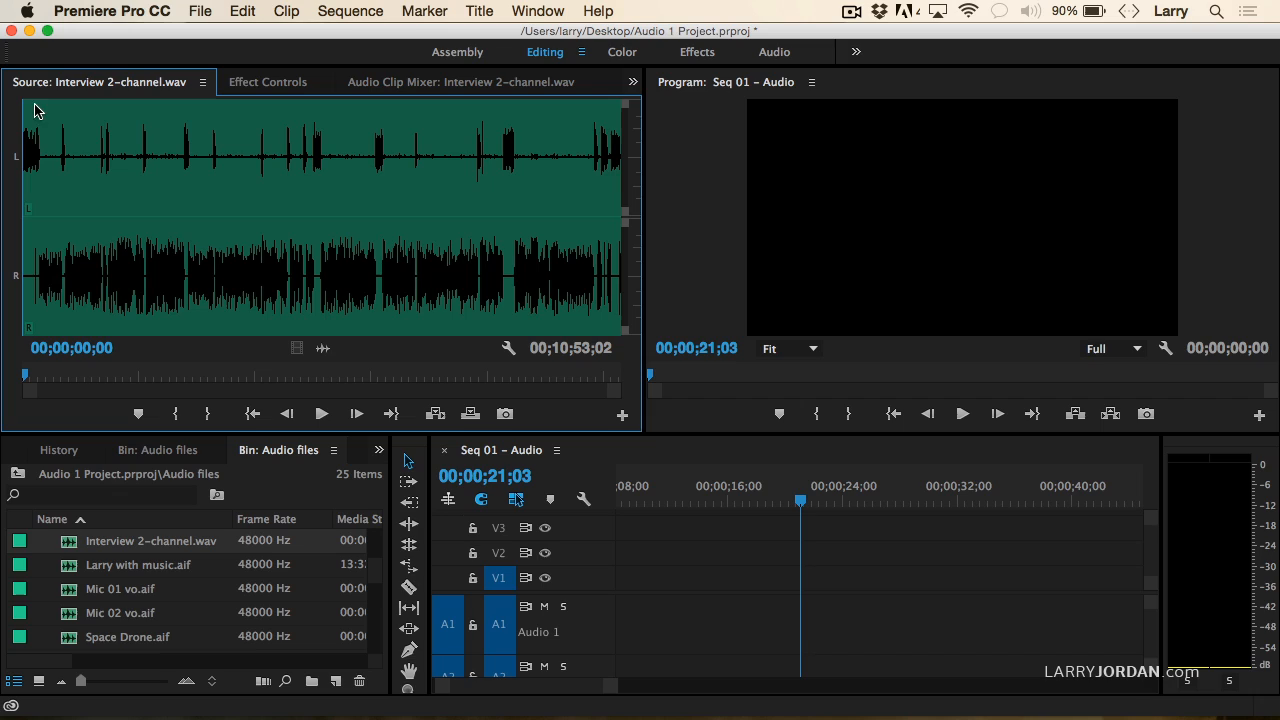
Step: Play the interview audio in the Source Monitor from early in the clip
{"action": "left_click", "coordinate": [321, 413]}
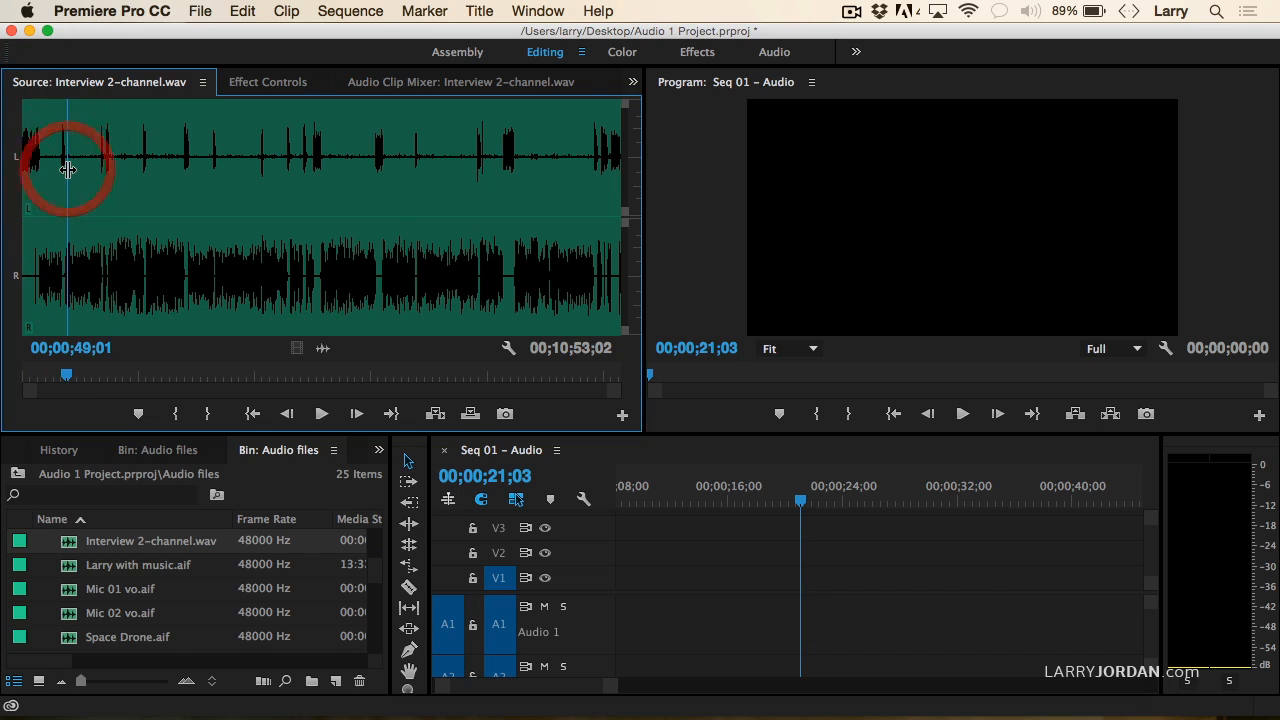
{"action": "left_click", "coordinate": [321, 413]}
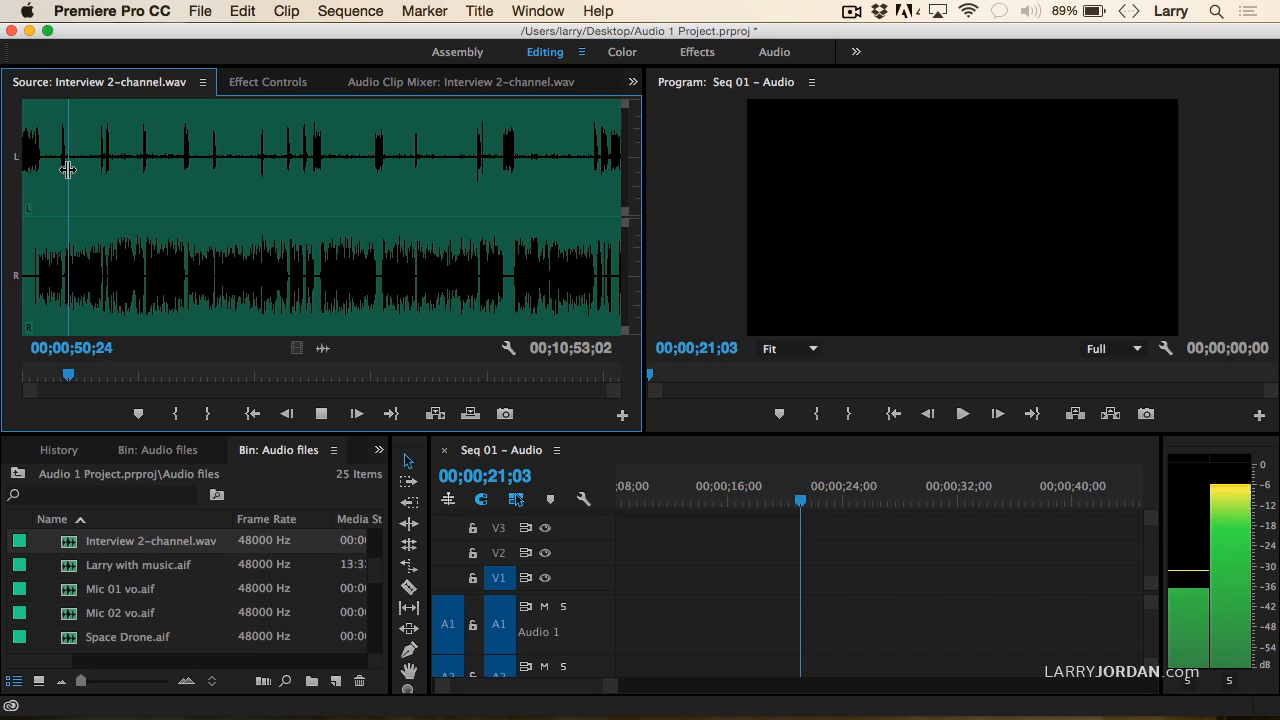
{"action": "left_click", "coordinate": [848, 413]}
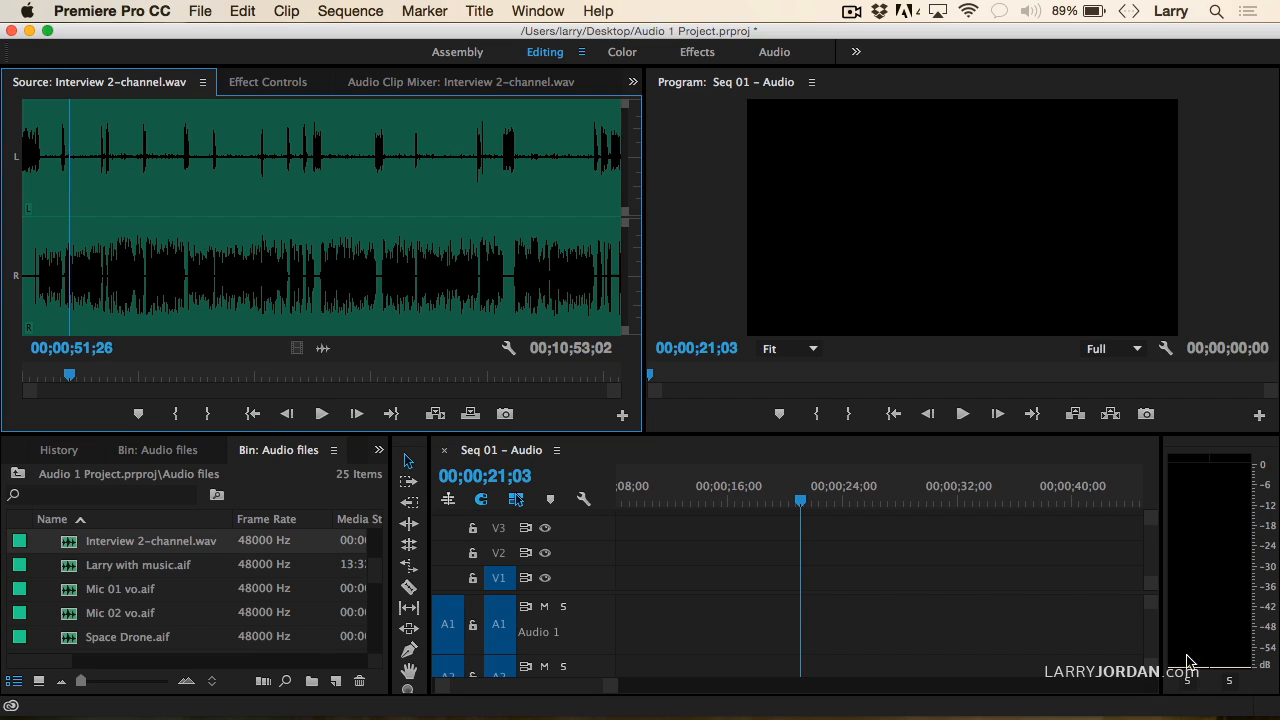
{"action": "mouse_move", "coordinate": [1183, 638]}
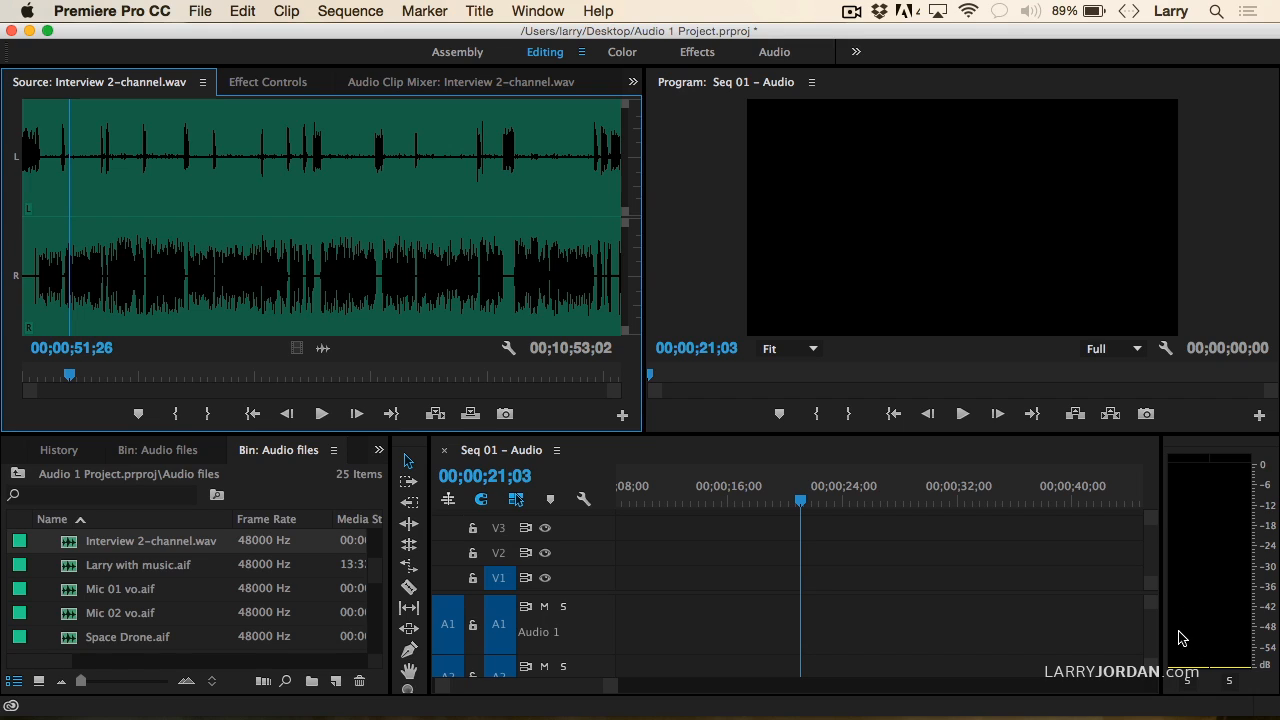
{"action": "mouse_move", "coordinate": [1213, 612]}
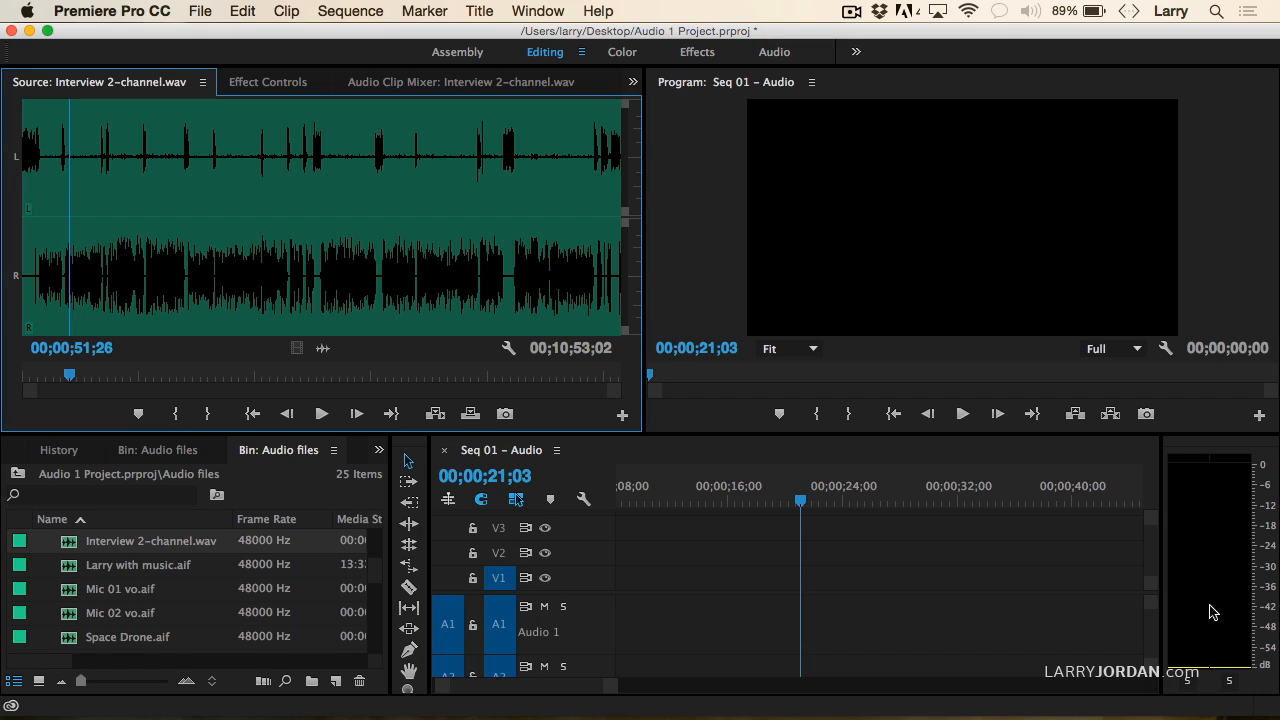
{"action": "left_click", "coordinate": [321, 413]}
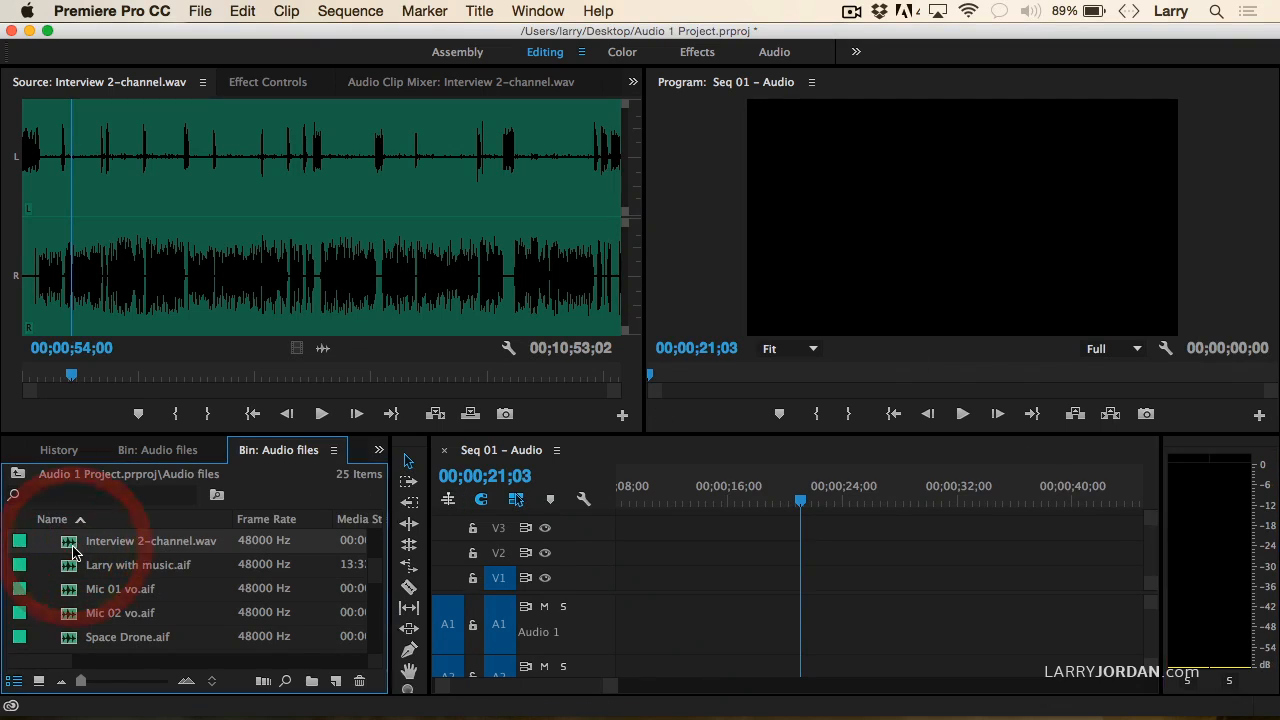
Step: Select Interview 2-channel.wav and bring up Modify Clip's Audio Channels settings
{"action": "left_click", "coordinate": [286, 11]}
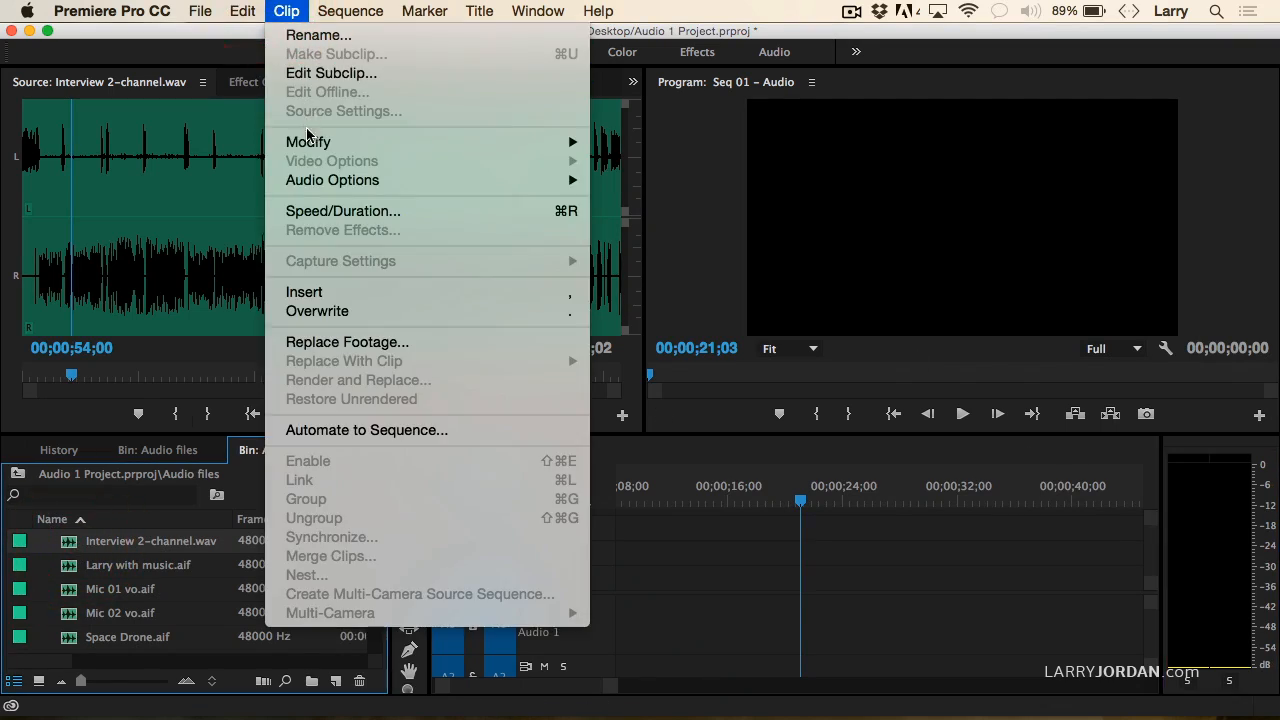
{"action": "mouse_move", "coordinate": [308, 141]}
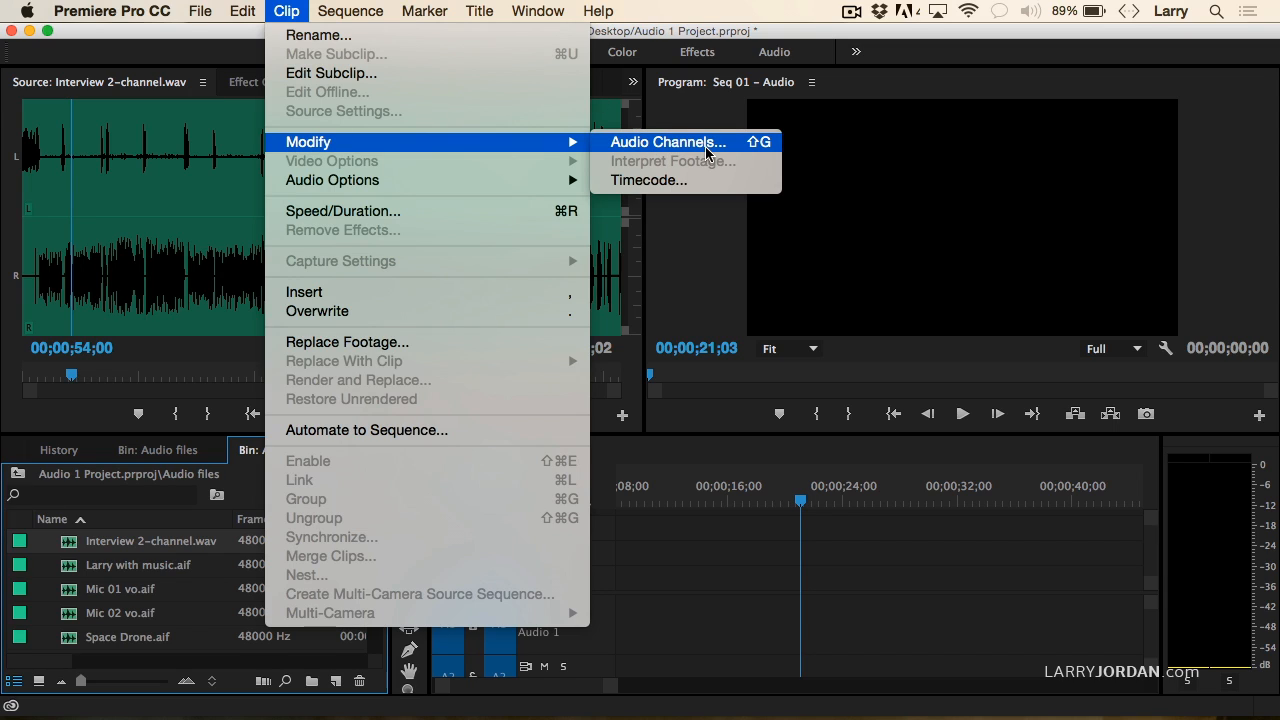
{"action": "left_click", "coordinate": [667, 141]}
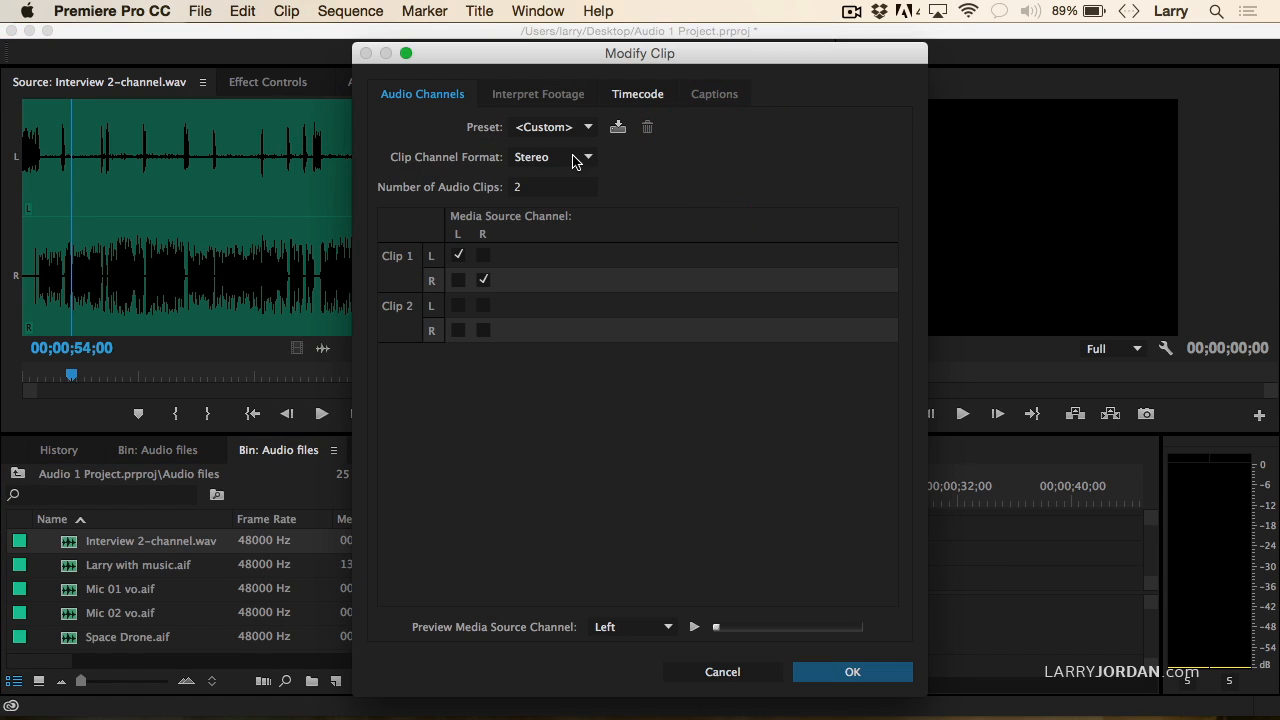
{"action": "mouse_move", "coordinate": [560, 180]}
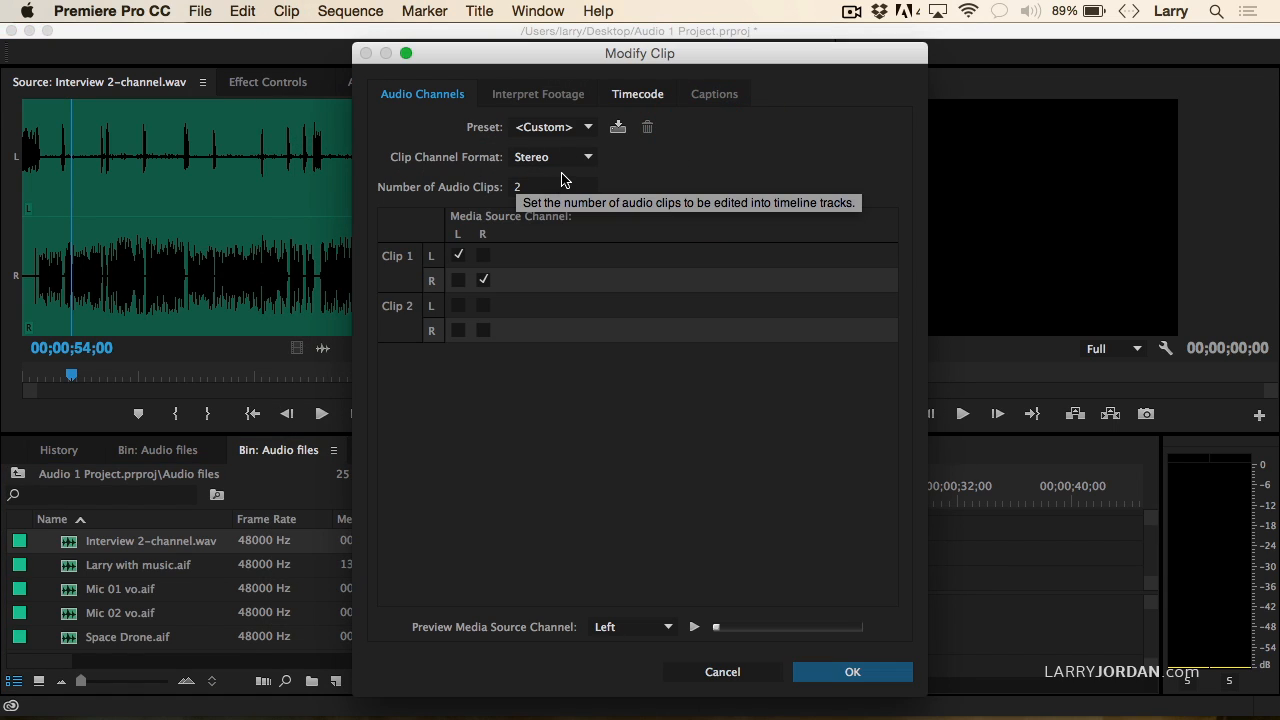
Step: Set the clip channel format to Mono with two clips, L and R, and confirm
{"action": "left_click", "coordinate": [553, 156]}
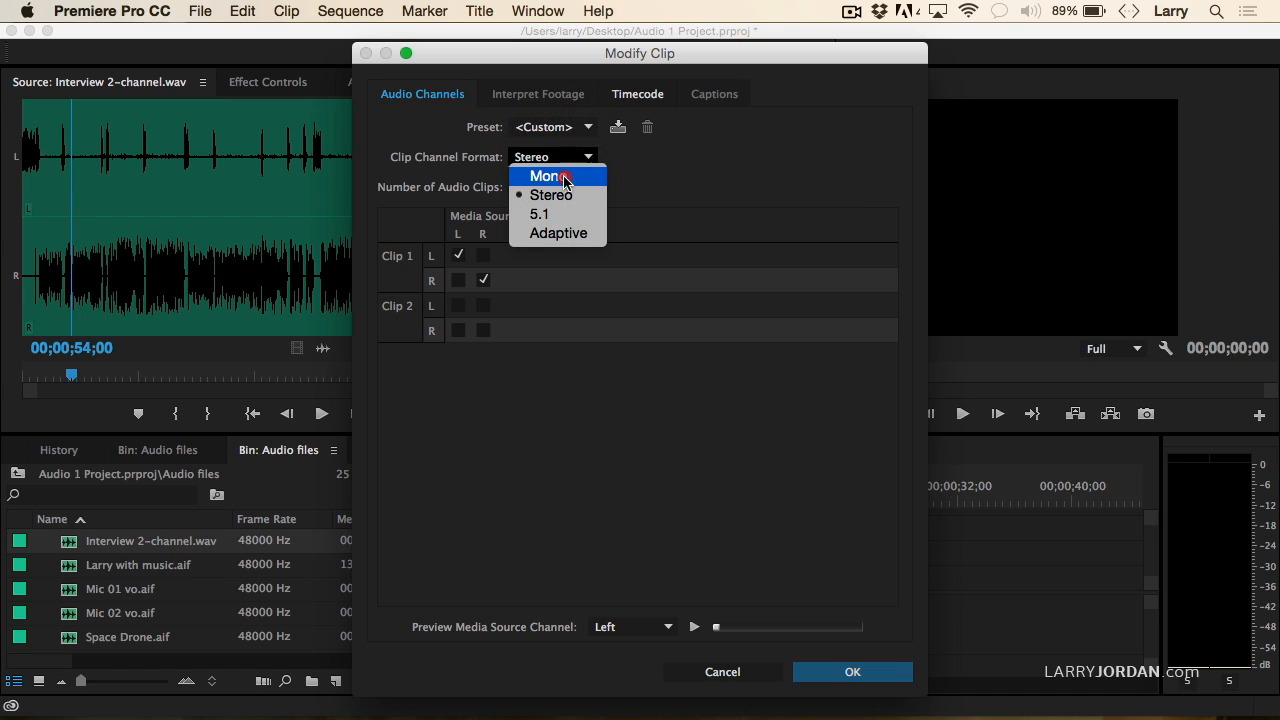
{"action": "left_click", "coordinate": [548, 176]}
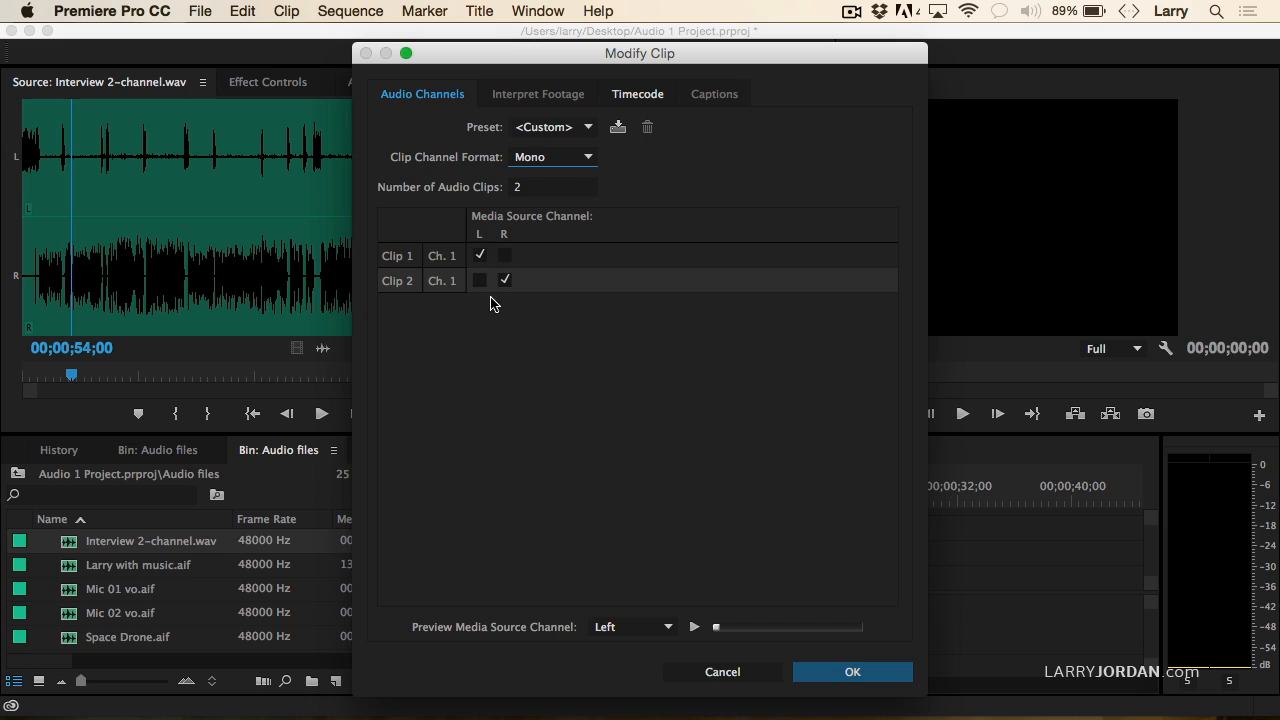
{"action": "mouse_move", "coordinate": [563, 197]}
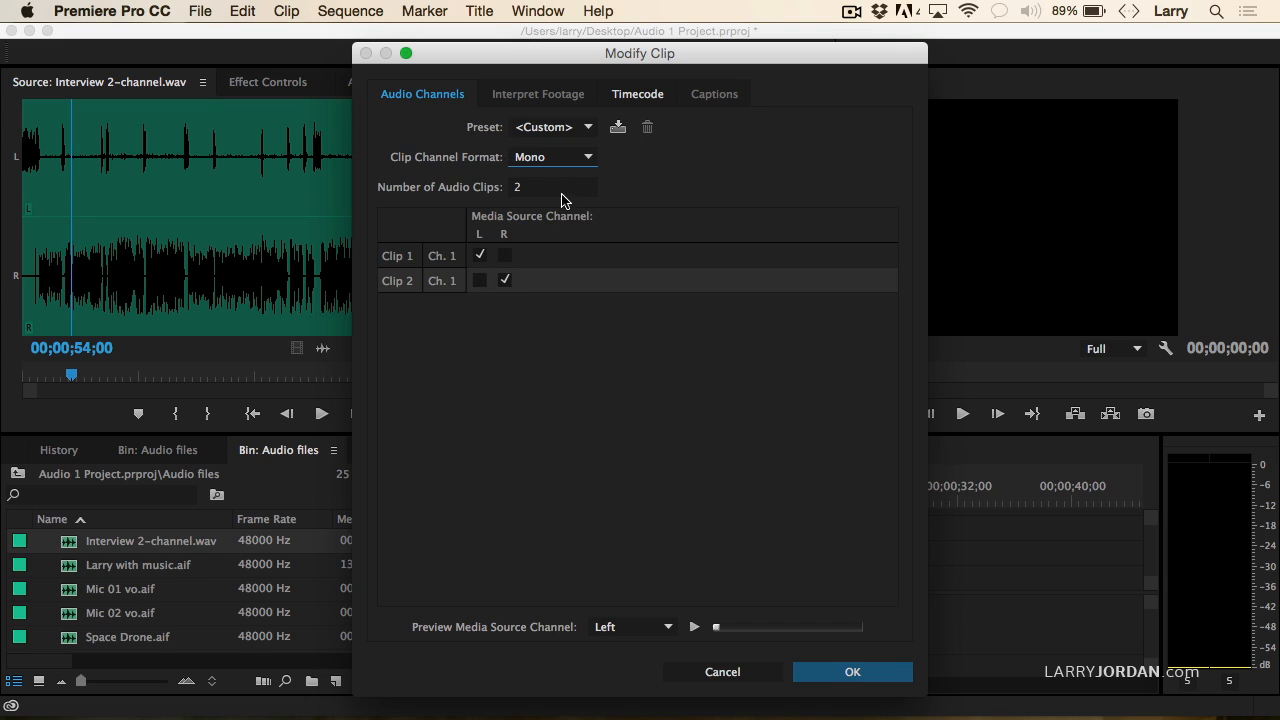
{"action": "mouse_move", "coordinate": [555, 201]}
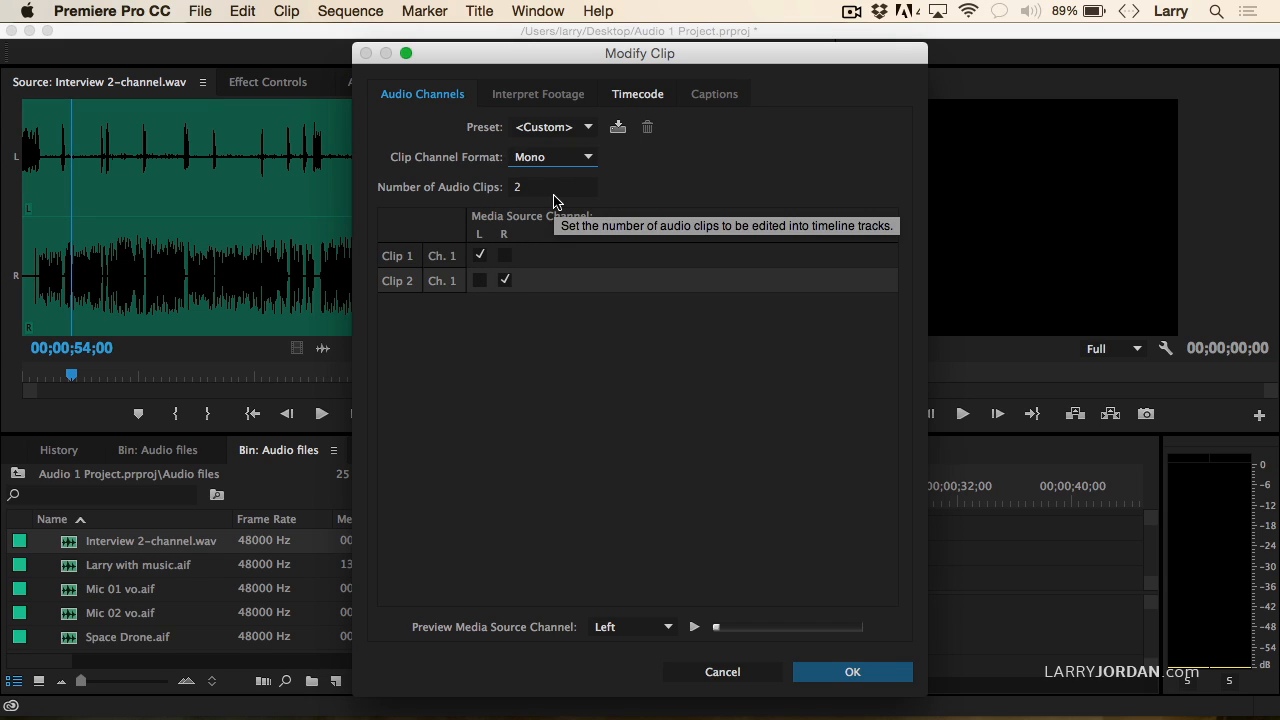
{"action": "mouse_move", "coordinate": [521, 204]}
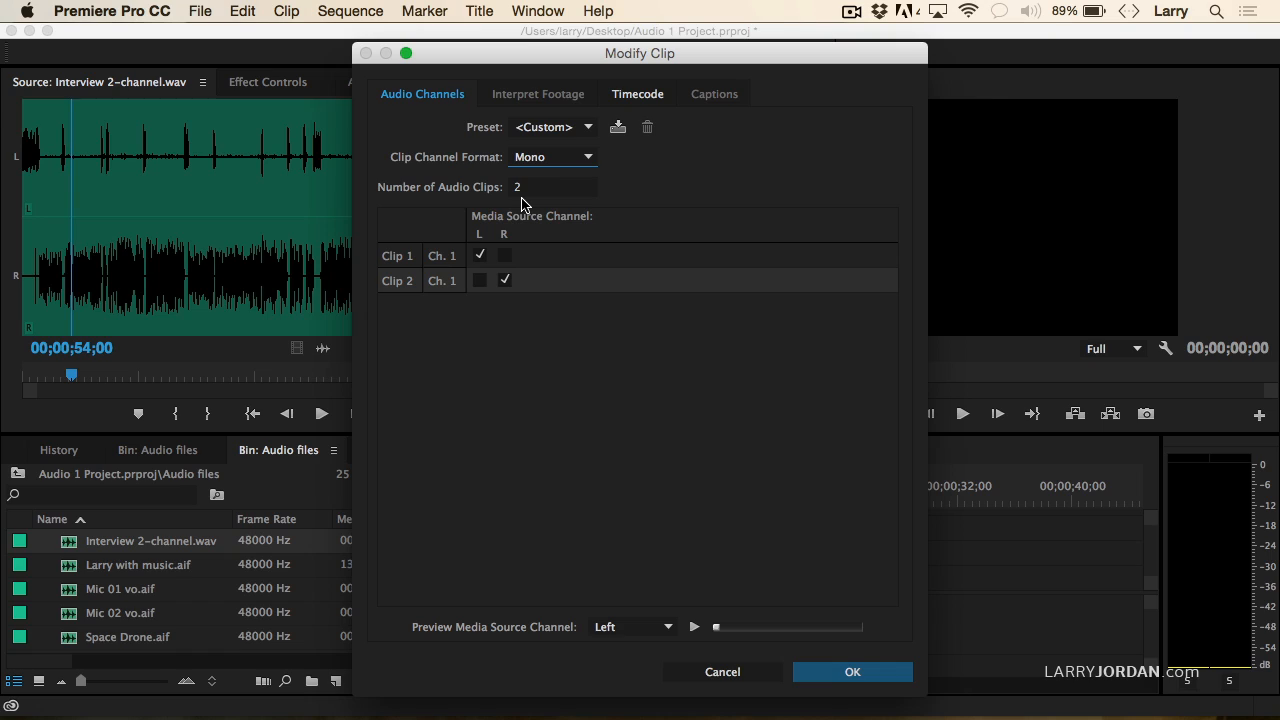
{"action": "mouse_move", "coordinate": [570, 197]}
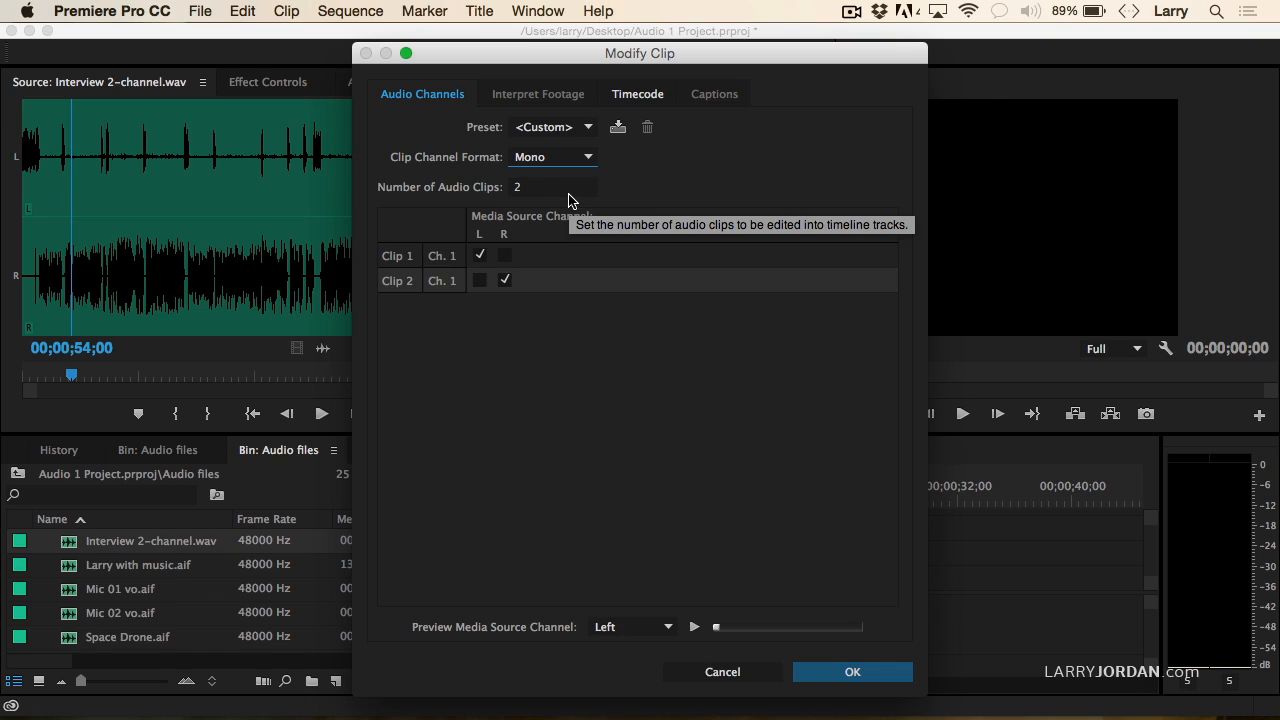
{"action": "left_click", "coordinate": [852, 671]}
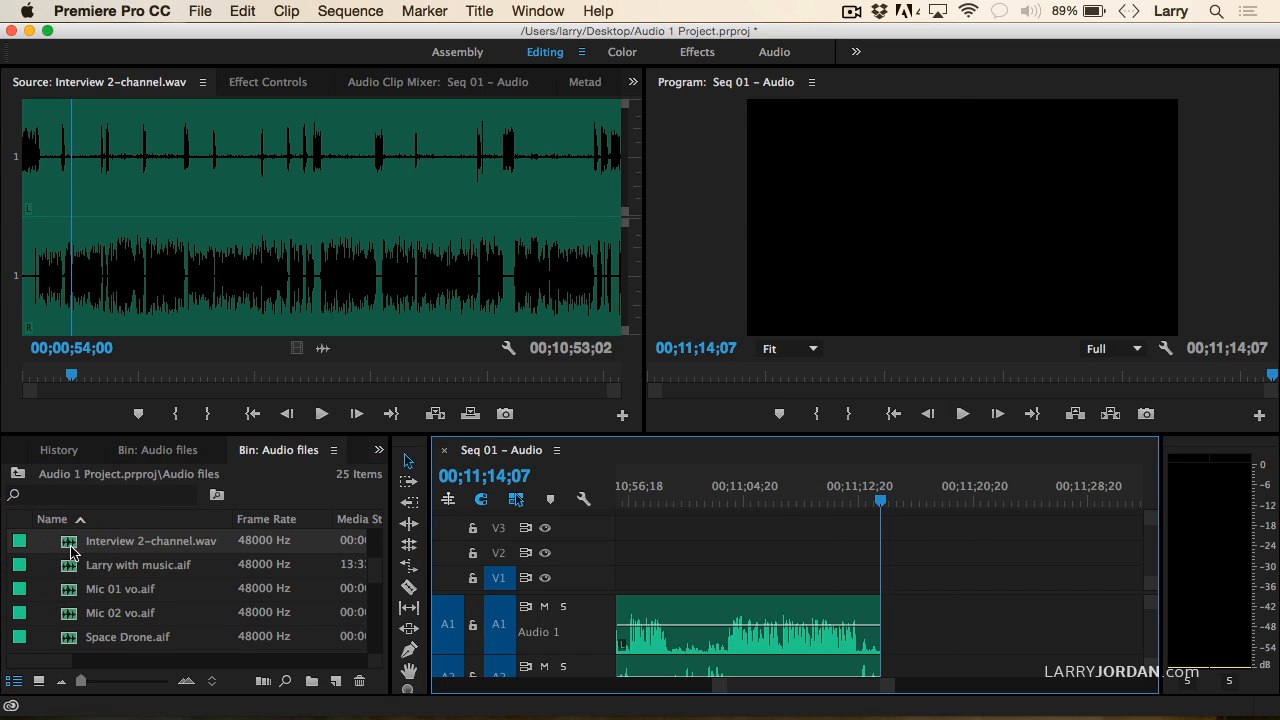
Step: Maximize the Seq 01 – Audio timeline to show the A1 and A2 mono clips
{"action": "key", "text": "`"}
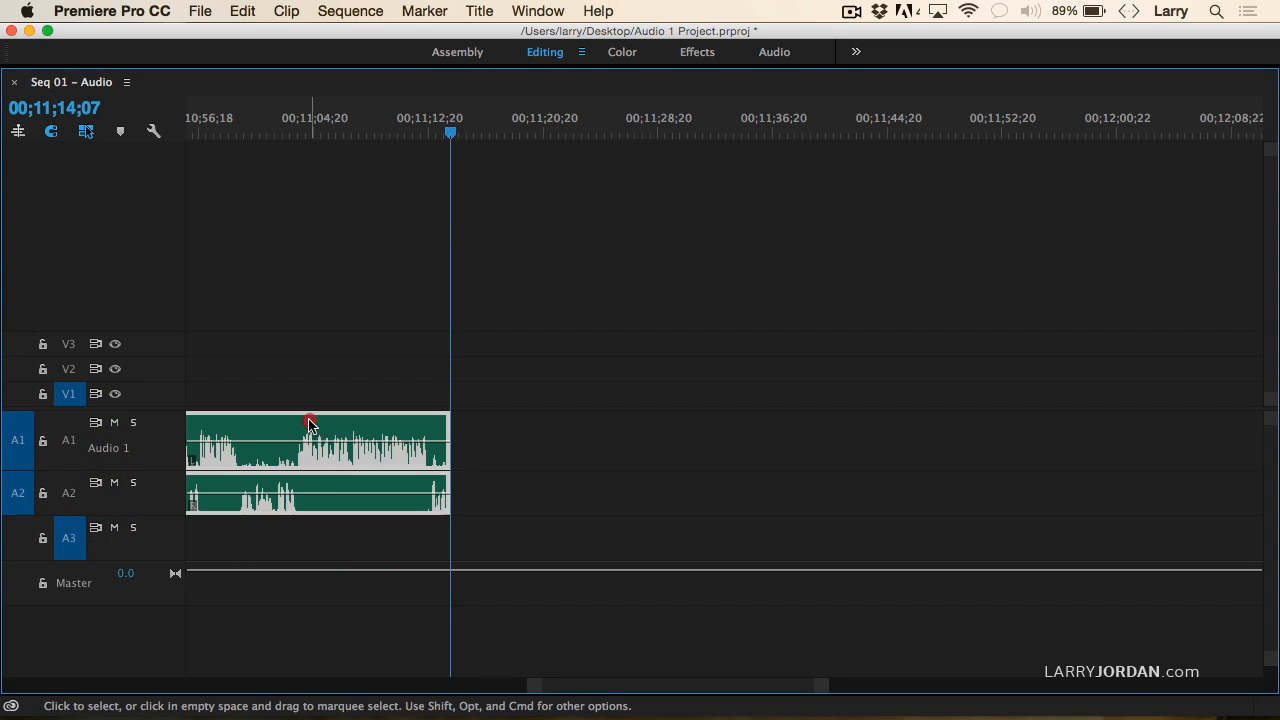
{"action": "mouse_move", "coordinate": [218, 480]}
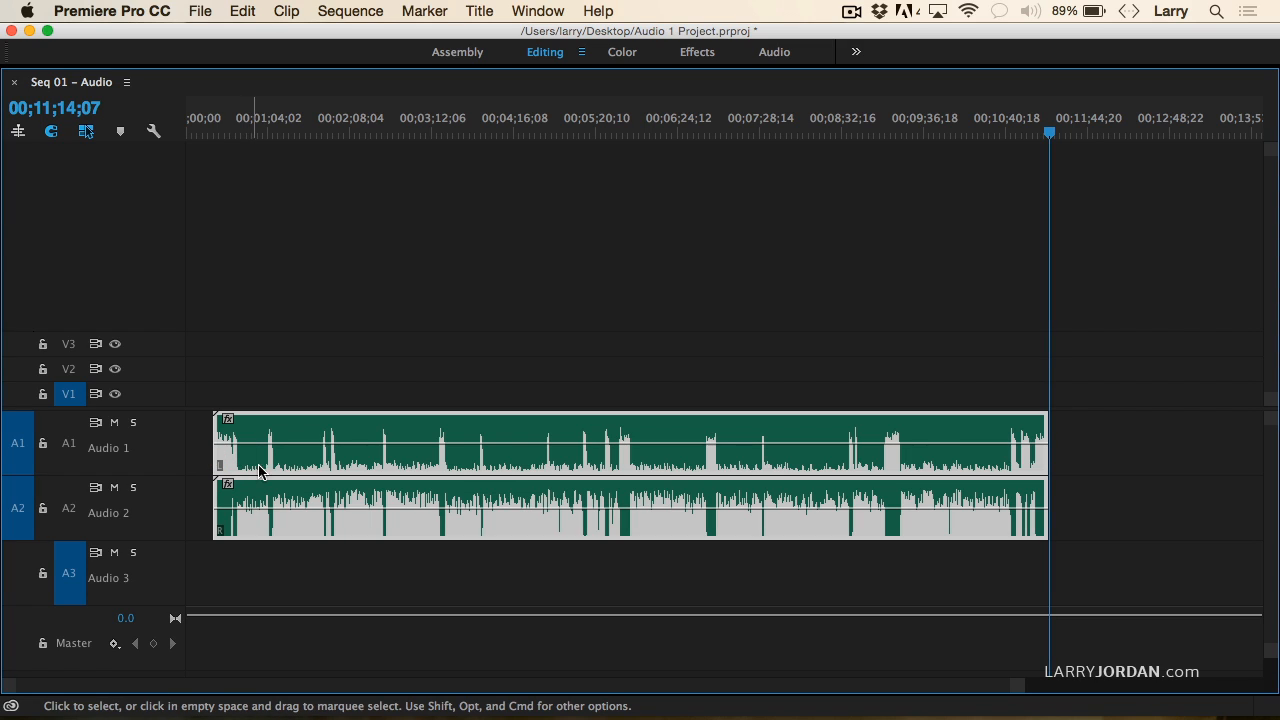
{"action": "mouse_move", "coordinate": [240, 527]}
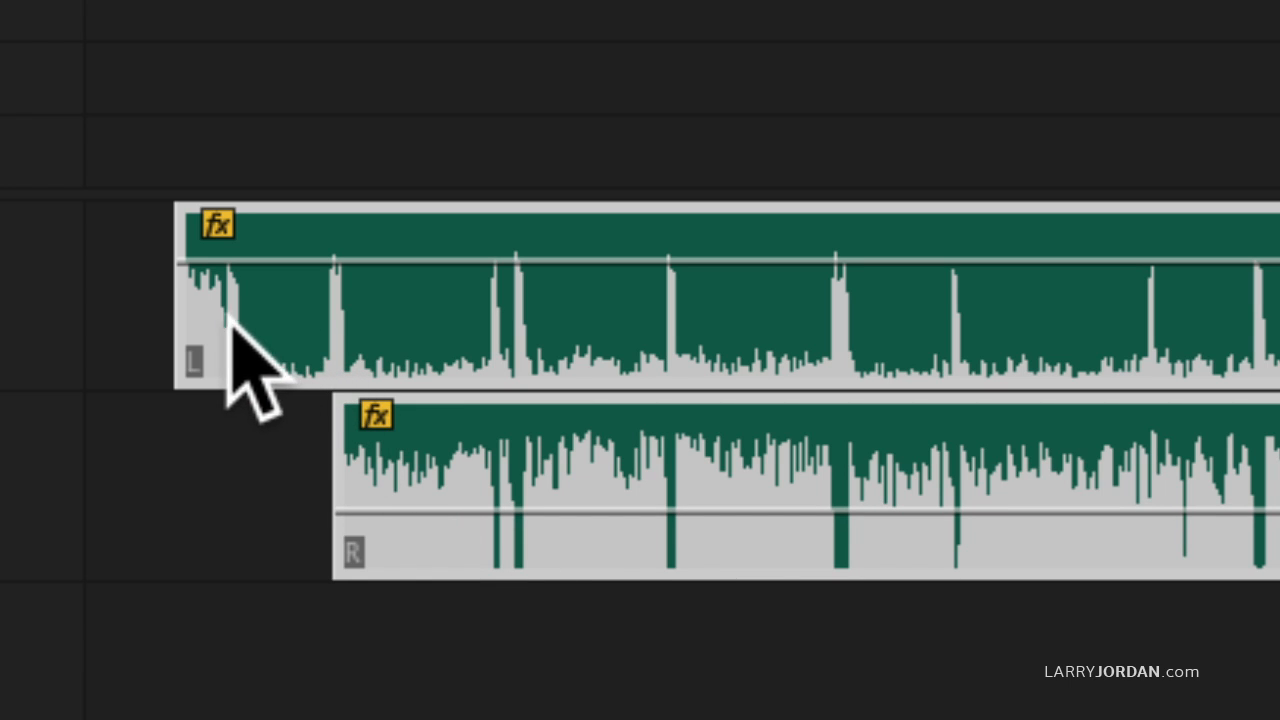
{"action": "mouse_move", "coordinate": [360, 330]}
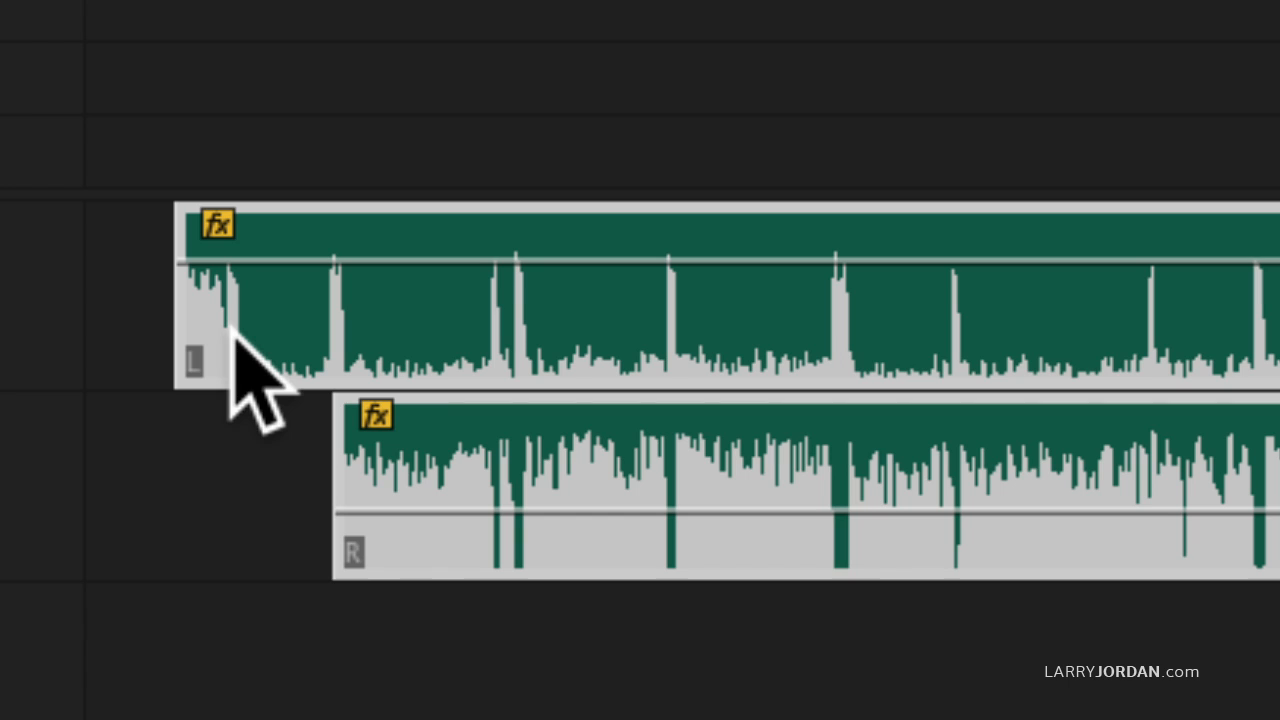
{"action": "mouse_move", "coordinate": [400, 570]}
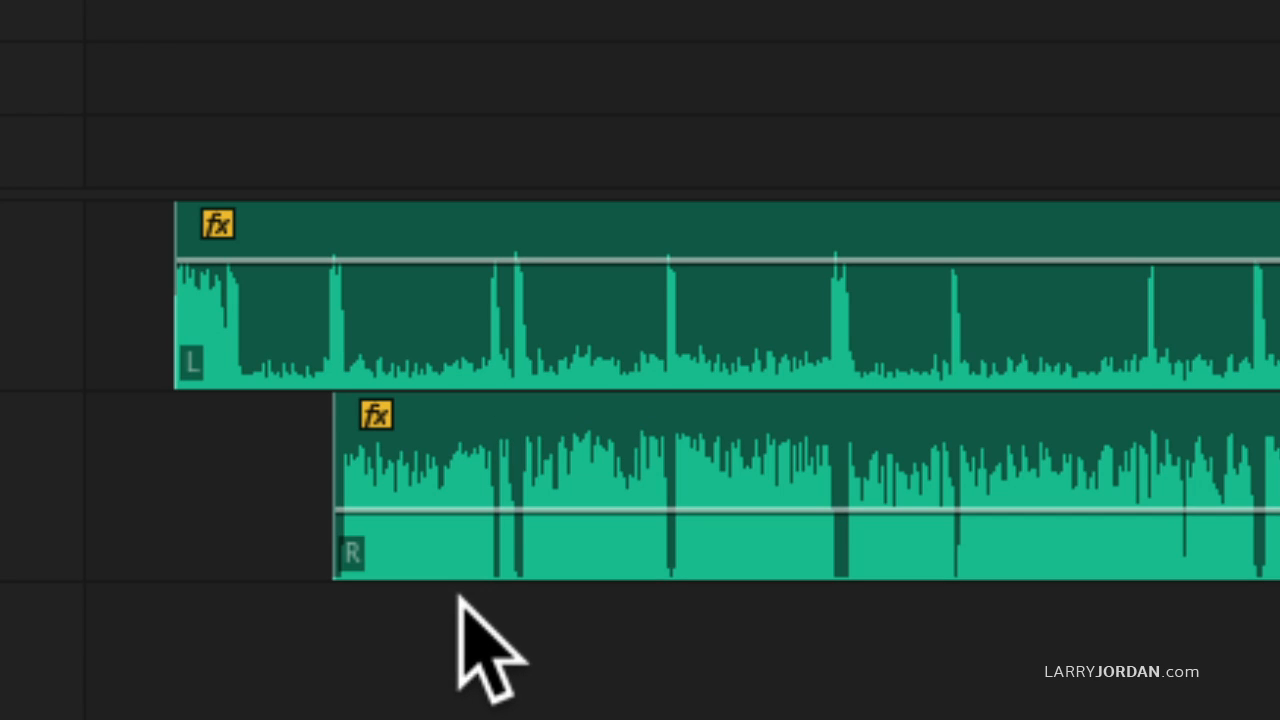
{"action": "mouse_move", "coordinate": [460, 470]}
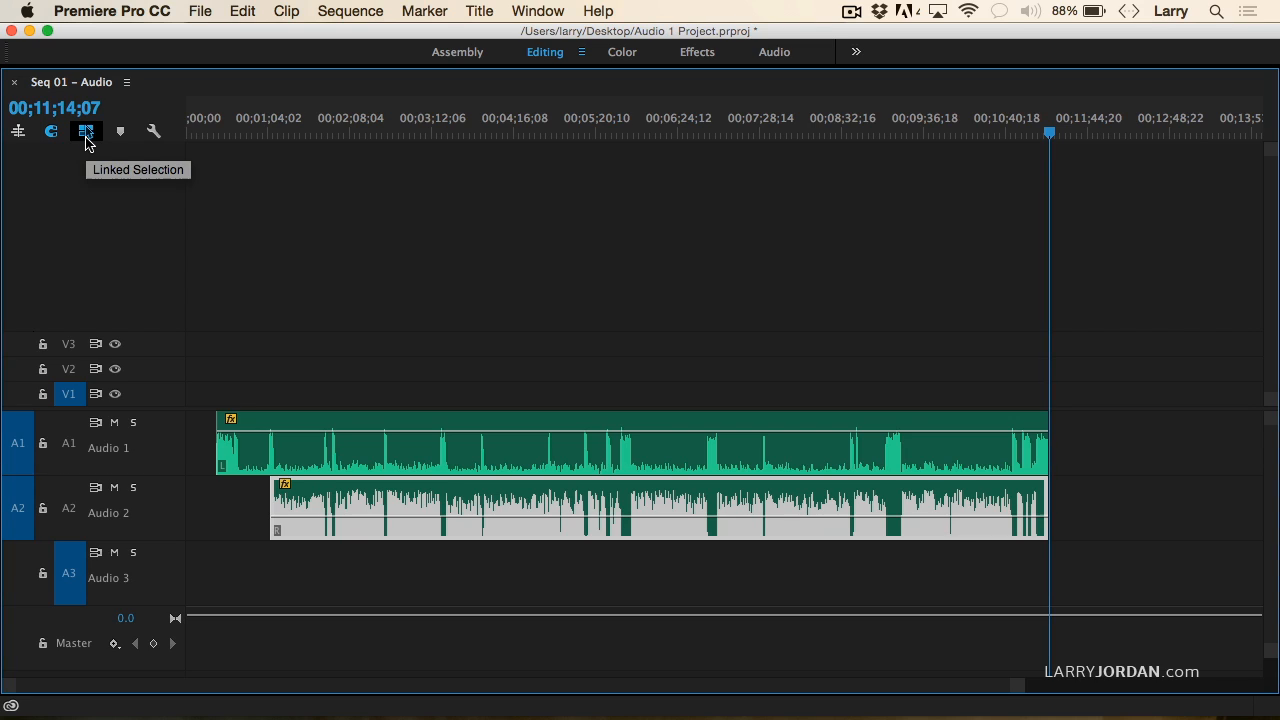
Step: Turn off Linked Selection, deselect everything, and select only the A2 right-channel clip
{"action": "left_click", "coordinate": [86, 131]}
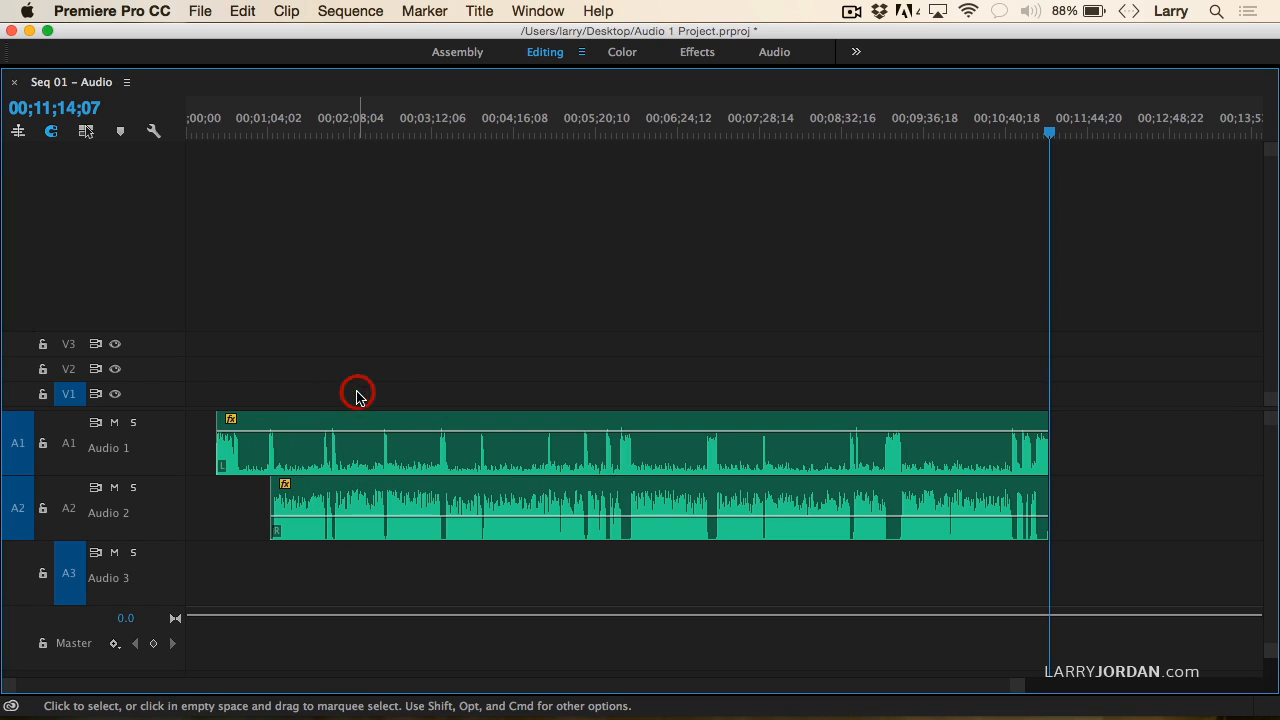
{"action": "left_click", "coordinate": [358, 505]}
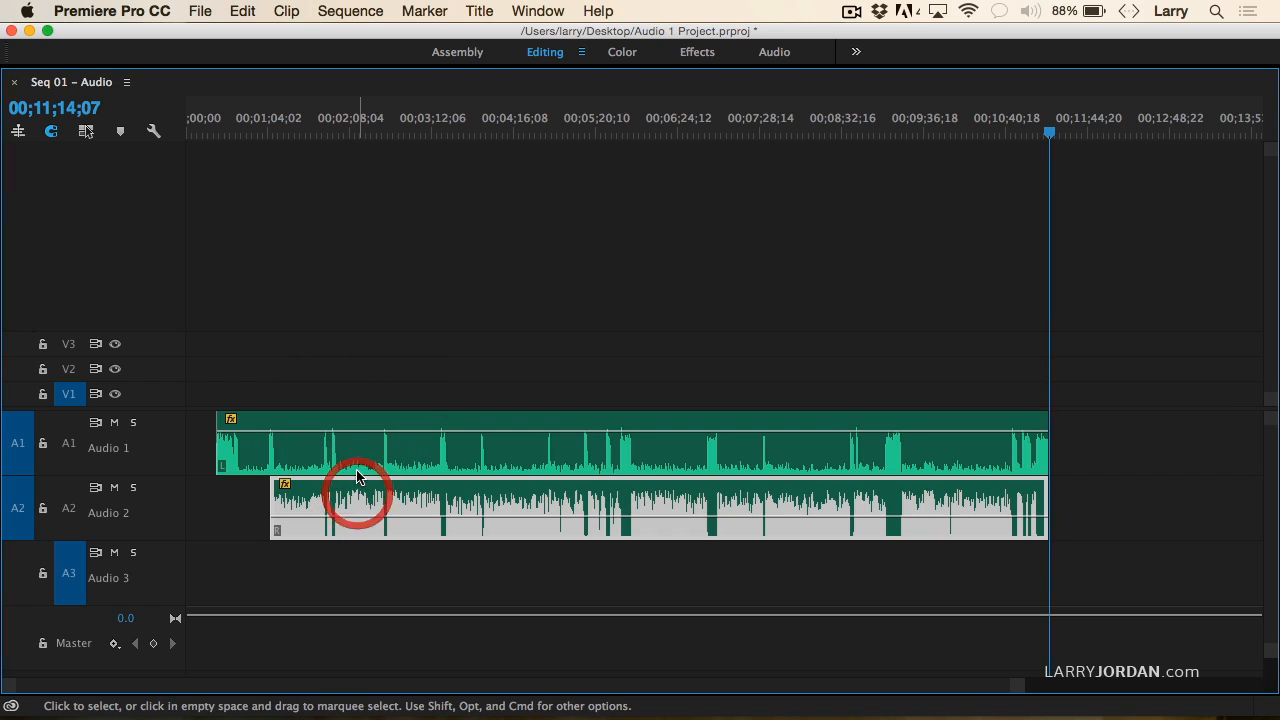
{"action": "left_click", "coordinate": [360, 510]}
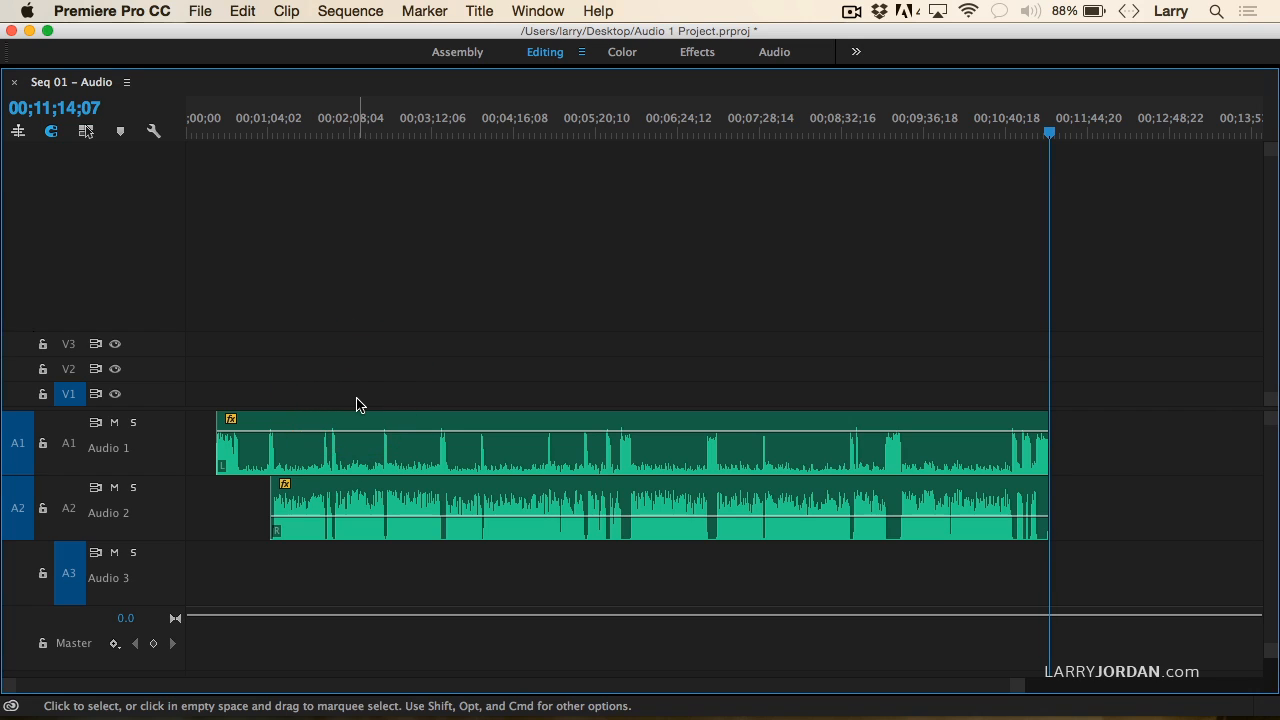
{"action": "mouse_move", "coordinate": [180, 298]}
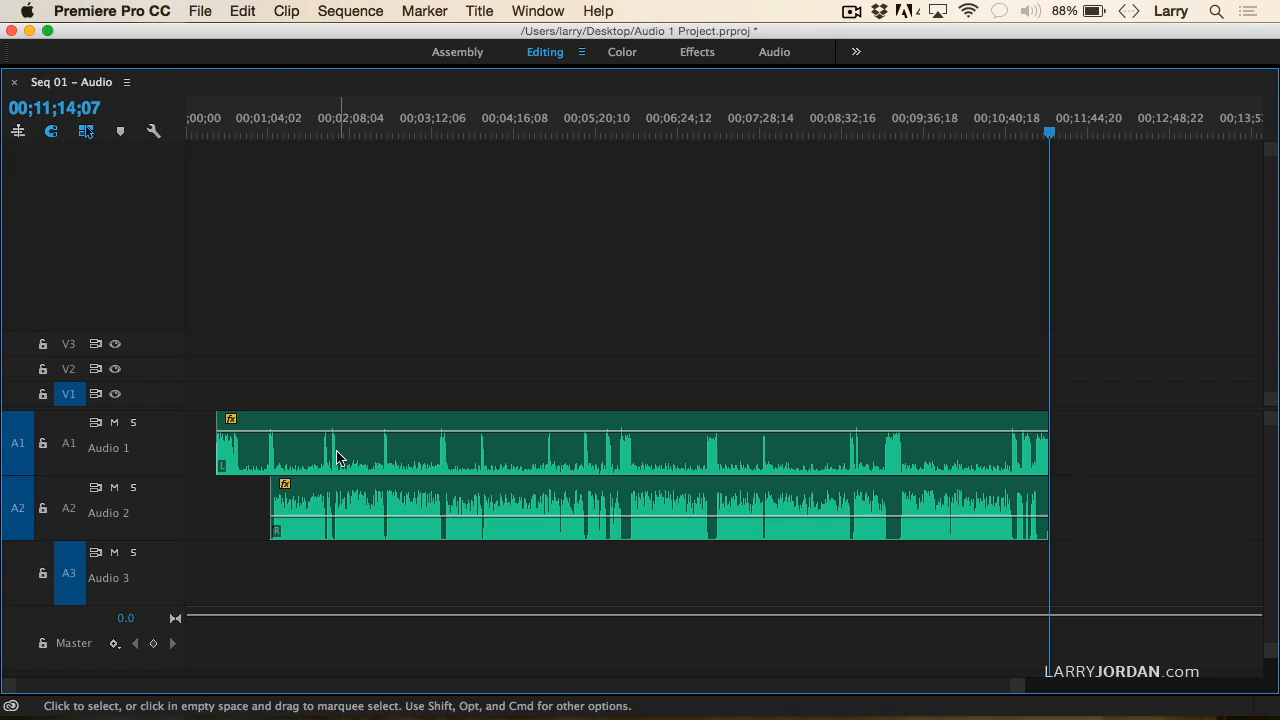
{"action": "left_click", "coordinate": [378, 510]}
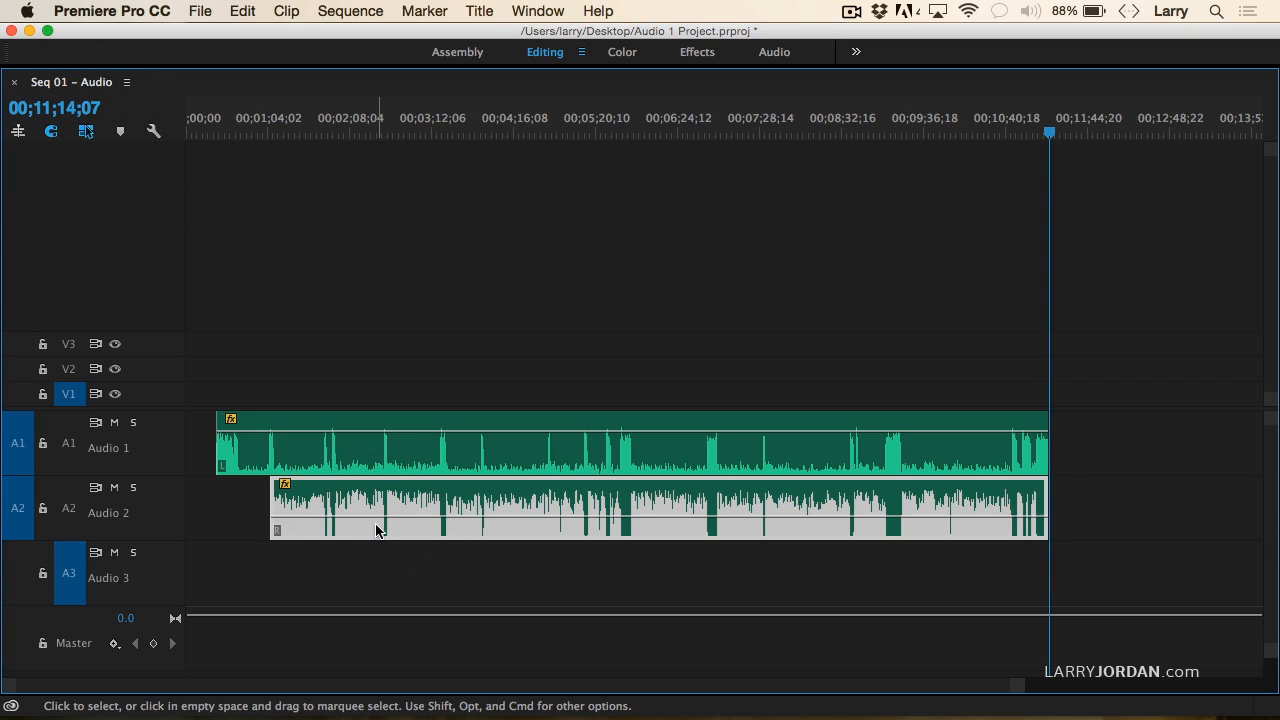